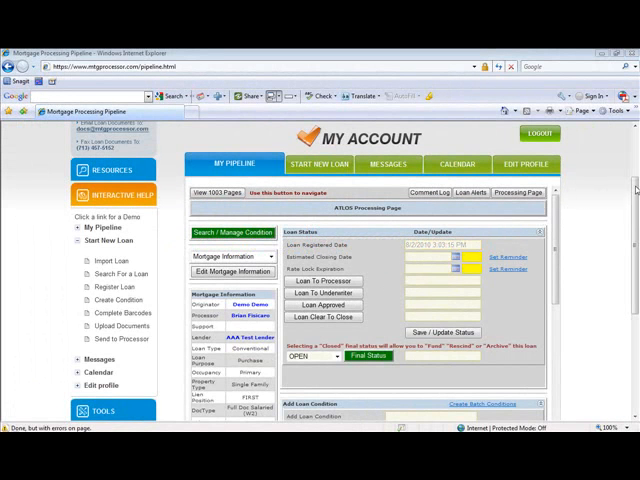
# Write the comment that the borrower doesn't speak English, asking to be contacted for all conditions, signed L. Officer
pyautogui.scroll(-3)
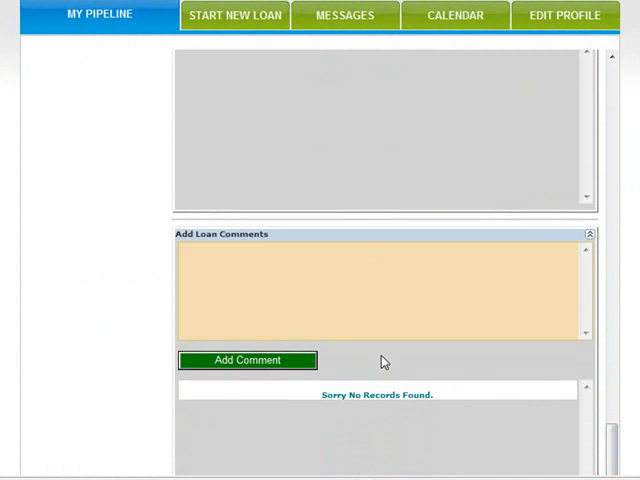
pyautogui.write('Borrower does not')
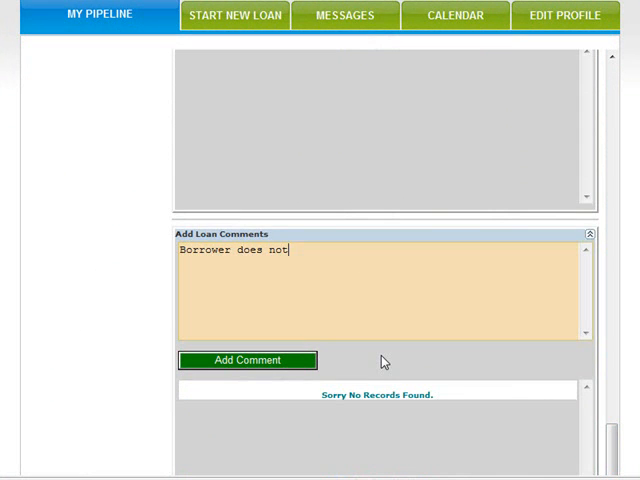
pyautogui.write('speak en')
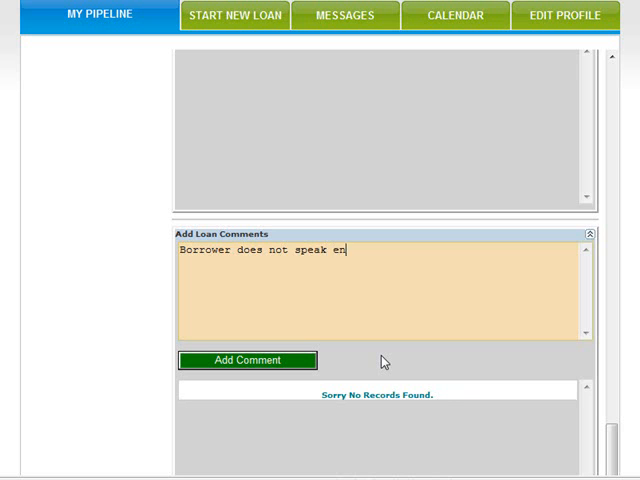
pyautogui.write('glish. Pleas')
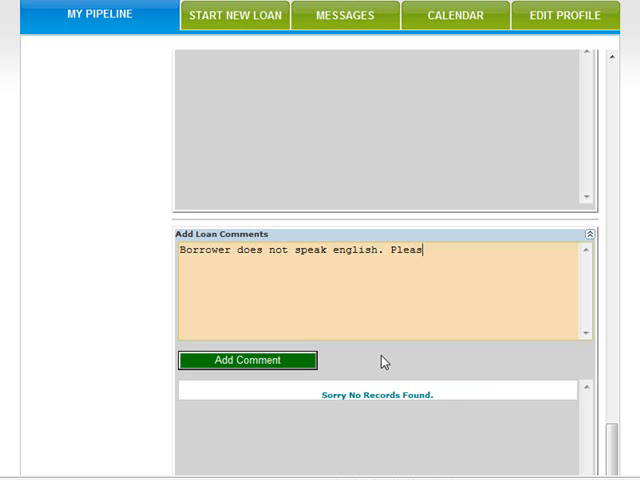
pyautogui.write('e contact m')
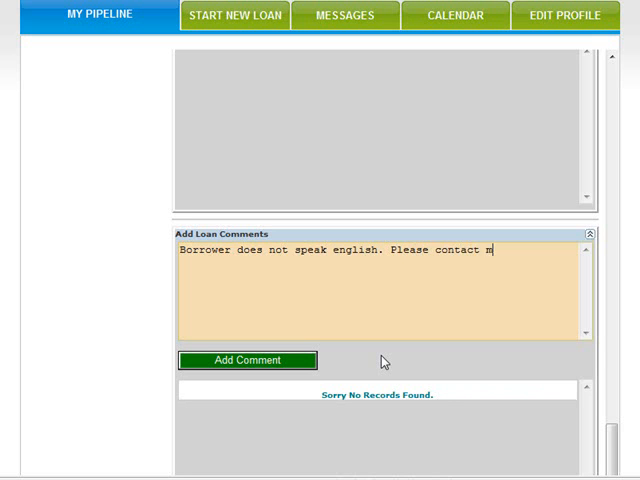
pyautogui.write('e for all con')
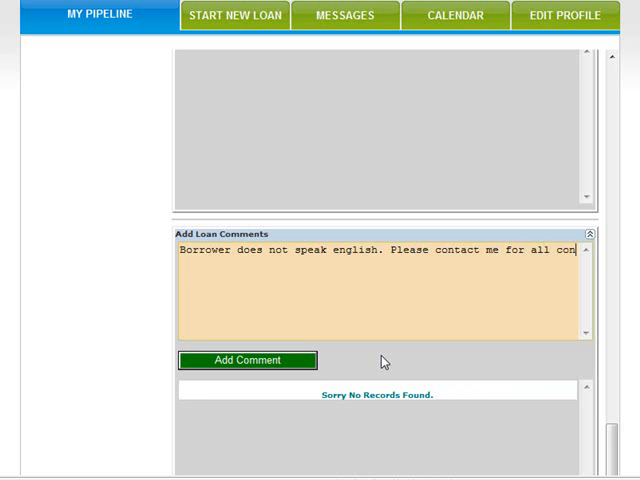
pyautogui.write('conditions.')
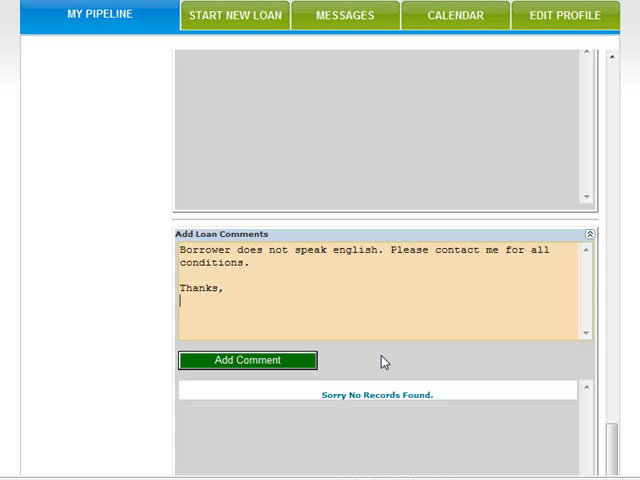
pyautogui.write('L. Office')
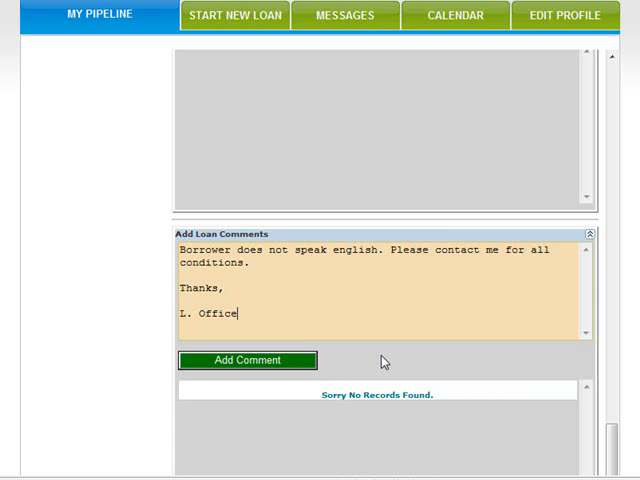
pyautogui.write('r')
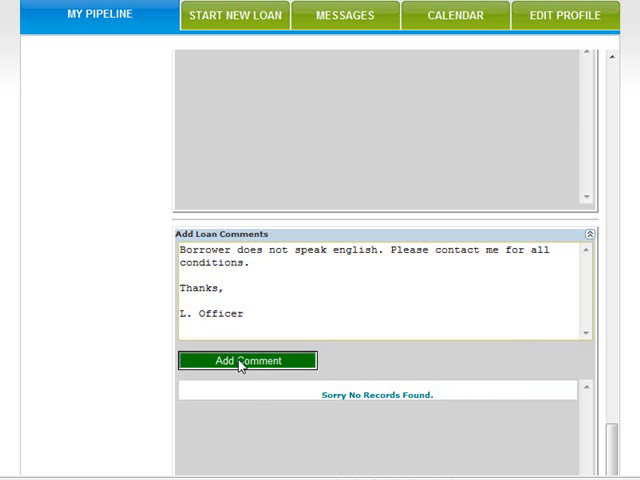
# Add the comment to the loan so it shows timestamped in the comments table
pyautogui.click(248, 360)
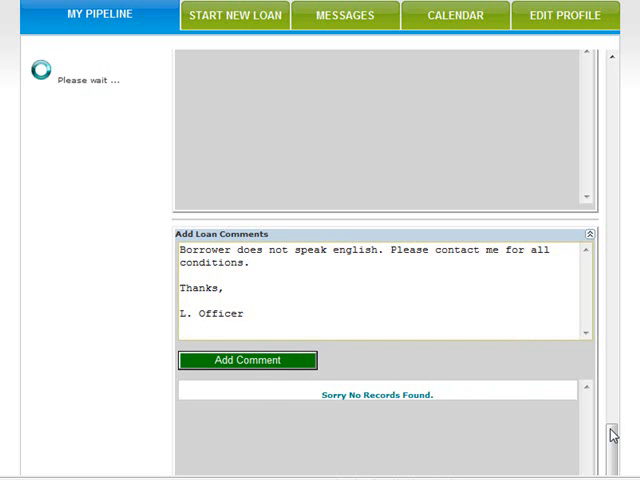
pyautogui.click(248, 360)
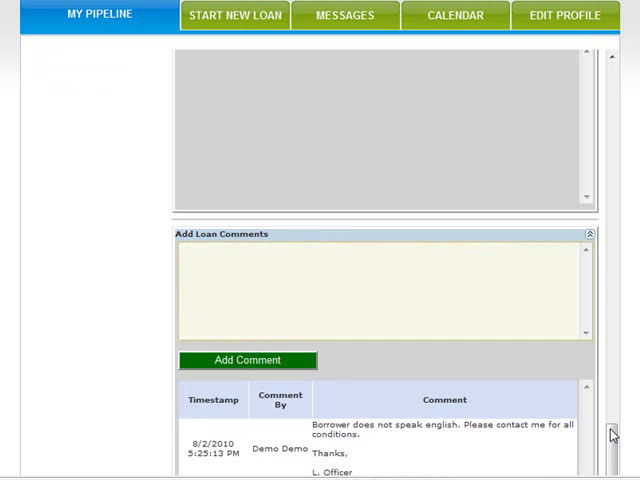
pyautogui.scroll(-3)
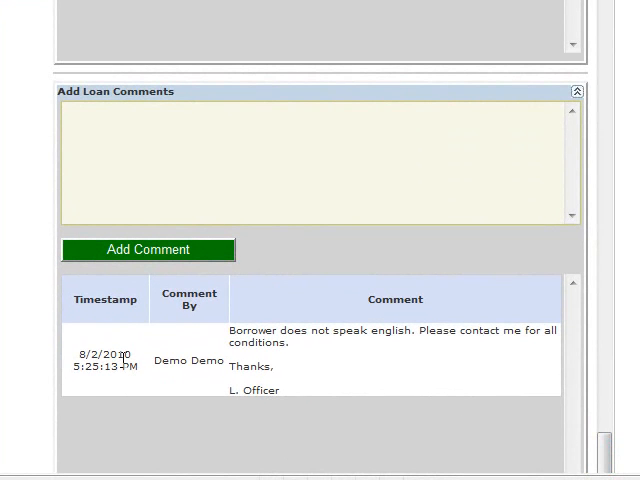
pyautogui.moveTo(292, 364)
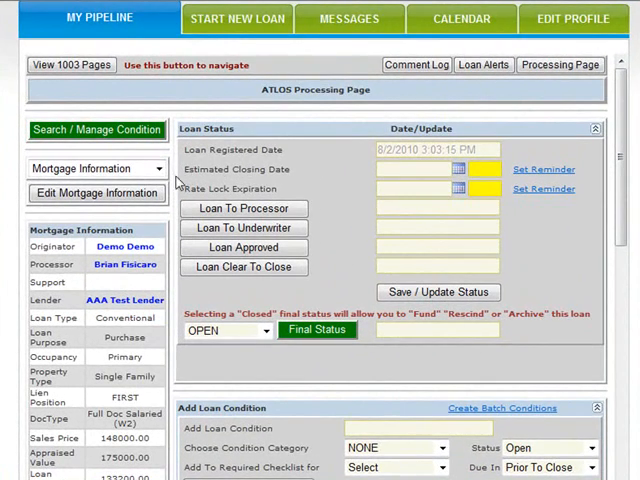
pyautogui.moveTo(92, 168)
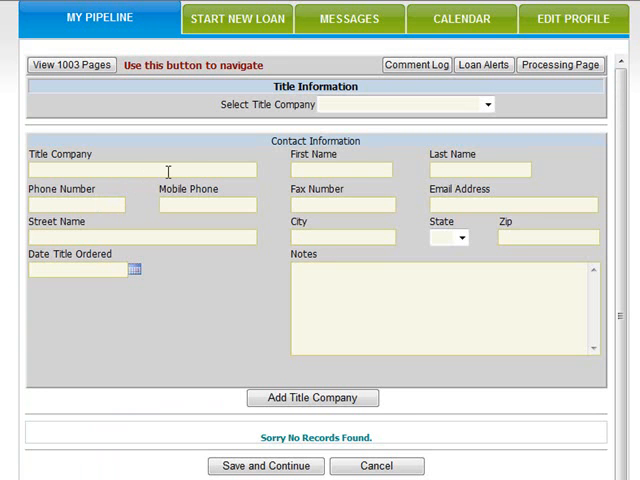
pyautogui.moveTo(268, 184)
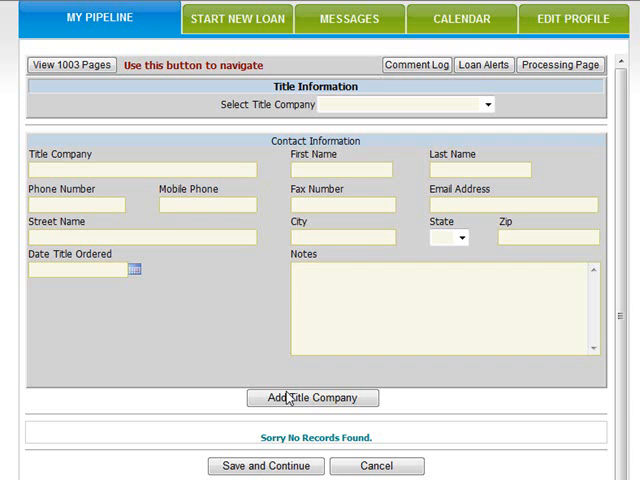
pyautogui.moveTo(278, 352)
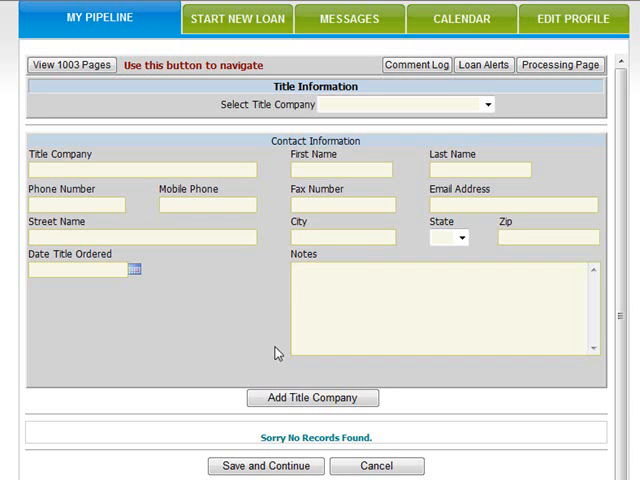
pyautogui.moveTo(116, 276)
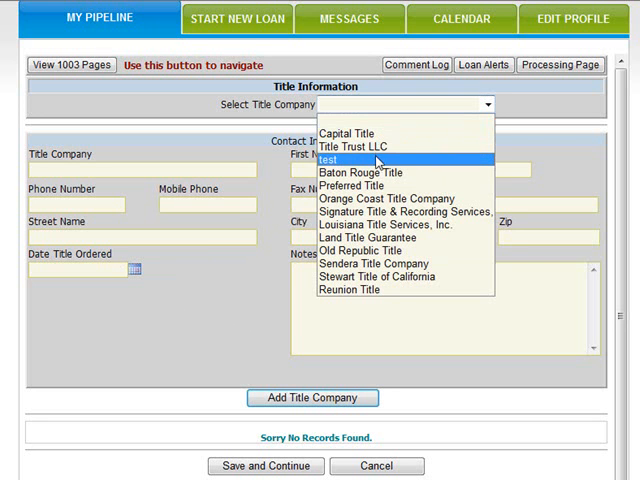
pyautogui.moveTo(356, 184)
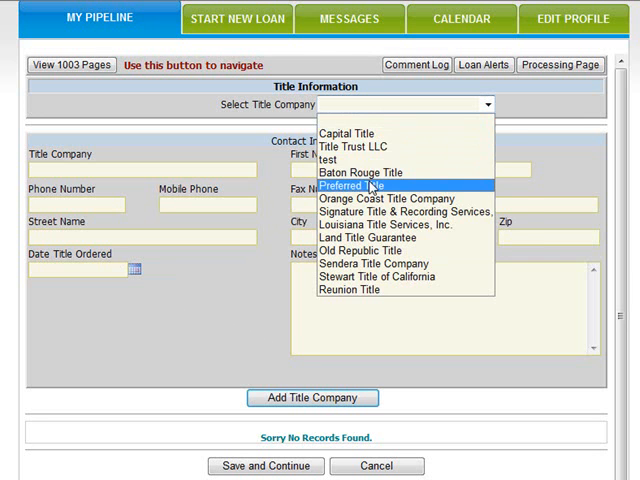
# Choose Preferred Title of Lombard, IL as the title company, auto-filling its contact fields
pyautogui.click(350, 184)
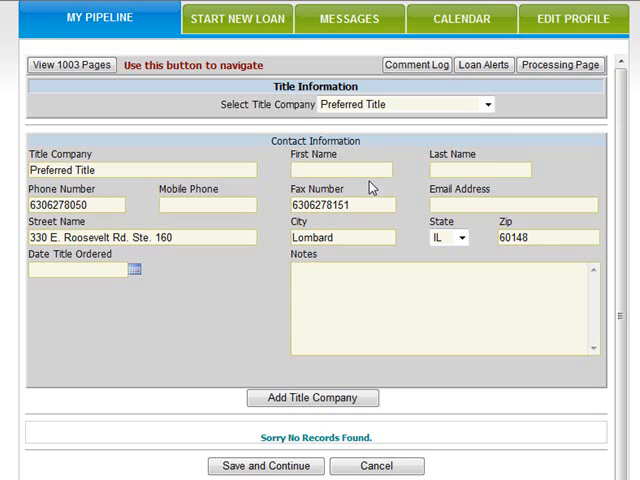
pyautogui.moveTo(308, 352)
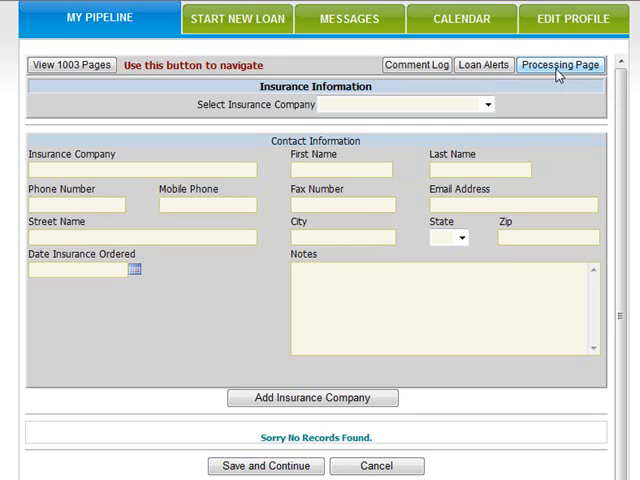
# Return to the loan's processing page showing Preferred Title with phone and fax
pyautogui.click(556, 64)
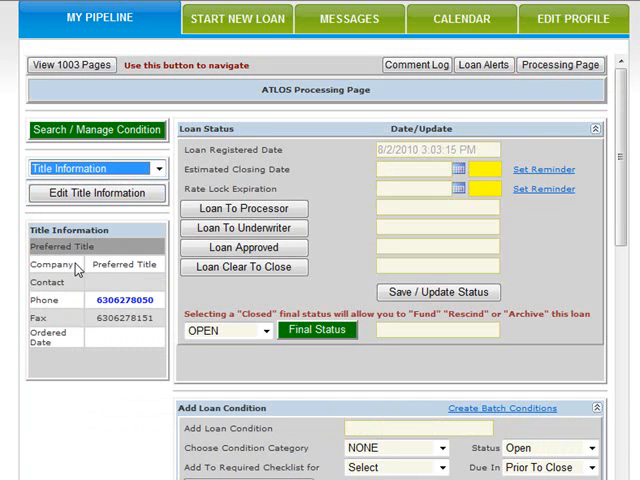
pyautogui.moveTo(80, 344)
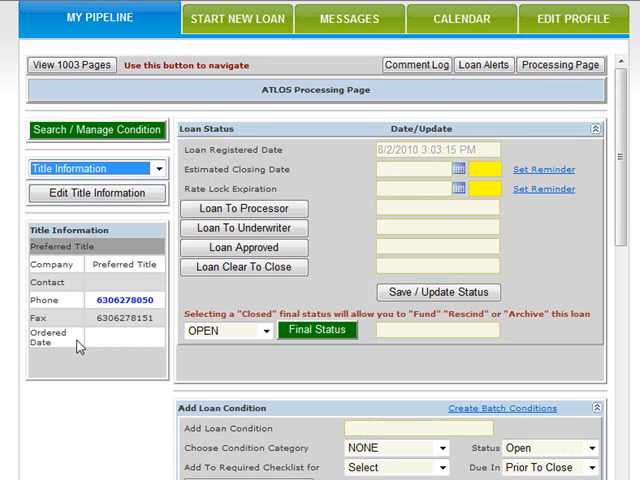
pyautogui.moveTo(364, 198)
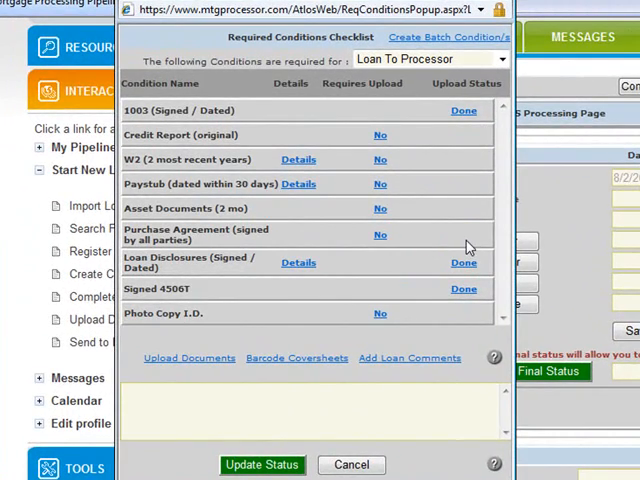
pyautogui.moveTo(456, 224)
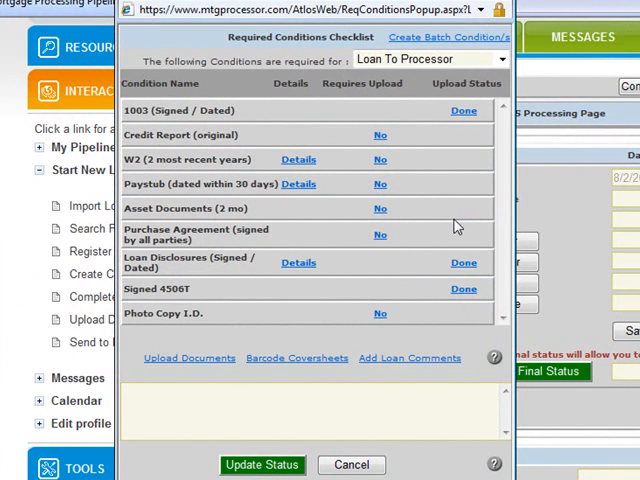
pyautogui.moveTo(380, 164)
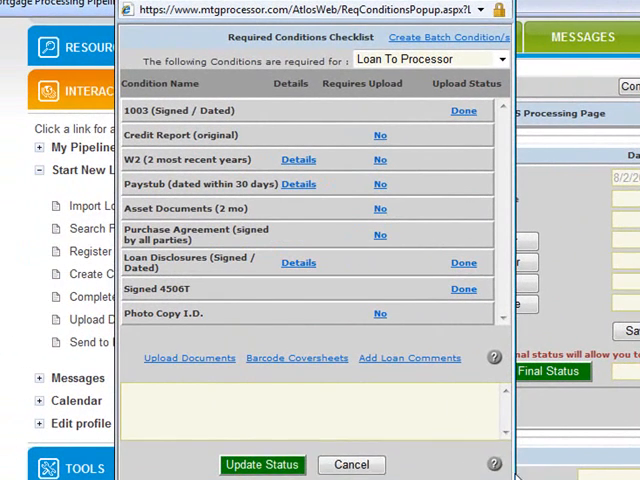
pyautogui.moveTo(322, 364)
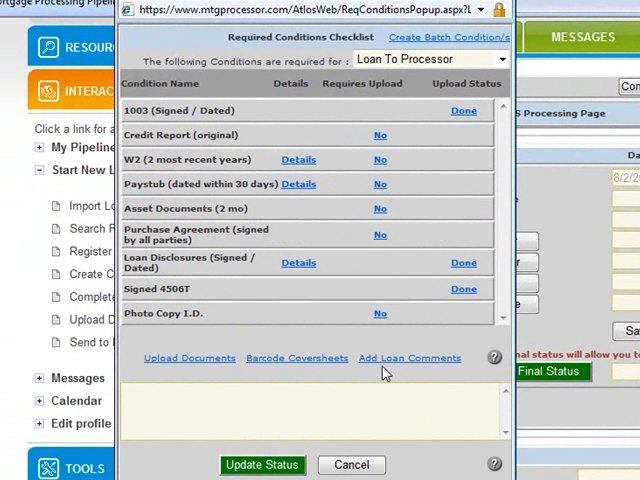
pyautogui.moveTo(274, 450)
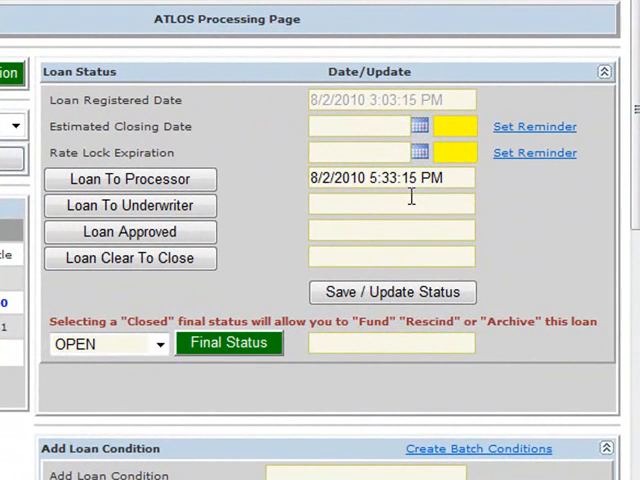
pyautogui.moveTo(396, 208)
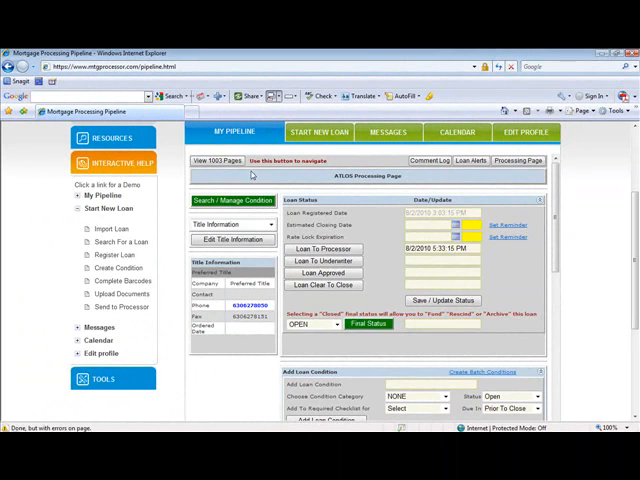
# Go to the main pipeline summary showing one loan in process
pyautogui.click(234, 132)
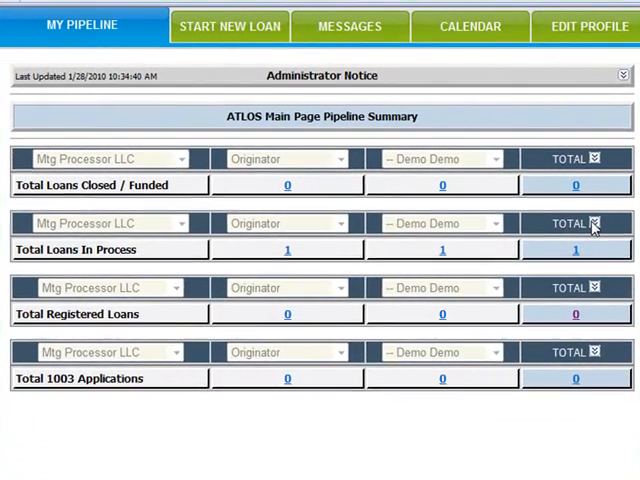
# Expand Total Loans In Process to show the one loan at Loan To Processor
pyautogui.click(596, 224)
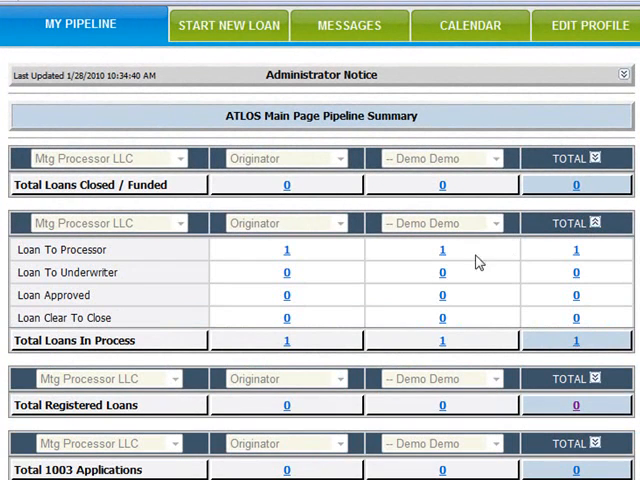
pyautogui.moveTo(116, 264)
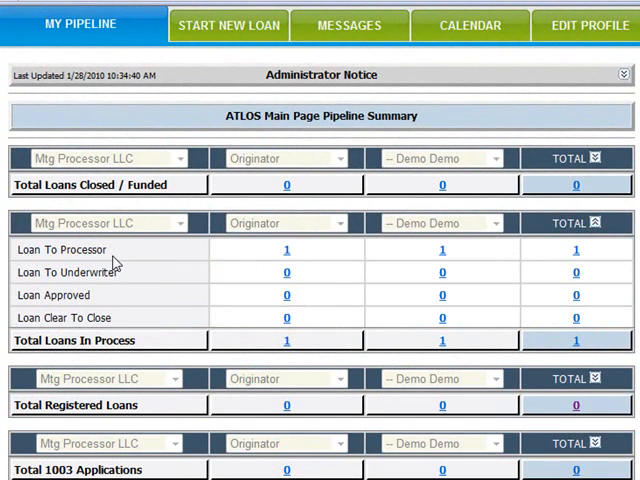